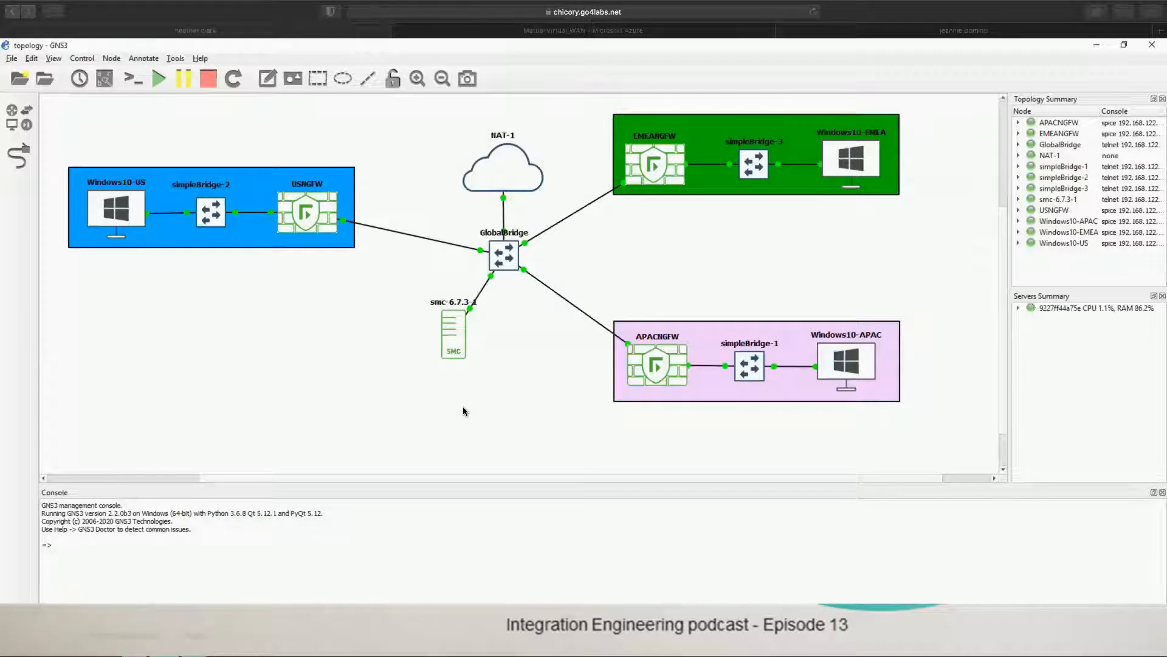
{"action": "mouse_move", "coordinate": [581, 305]}
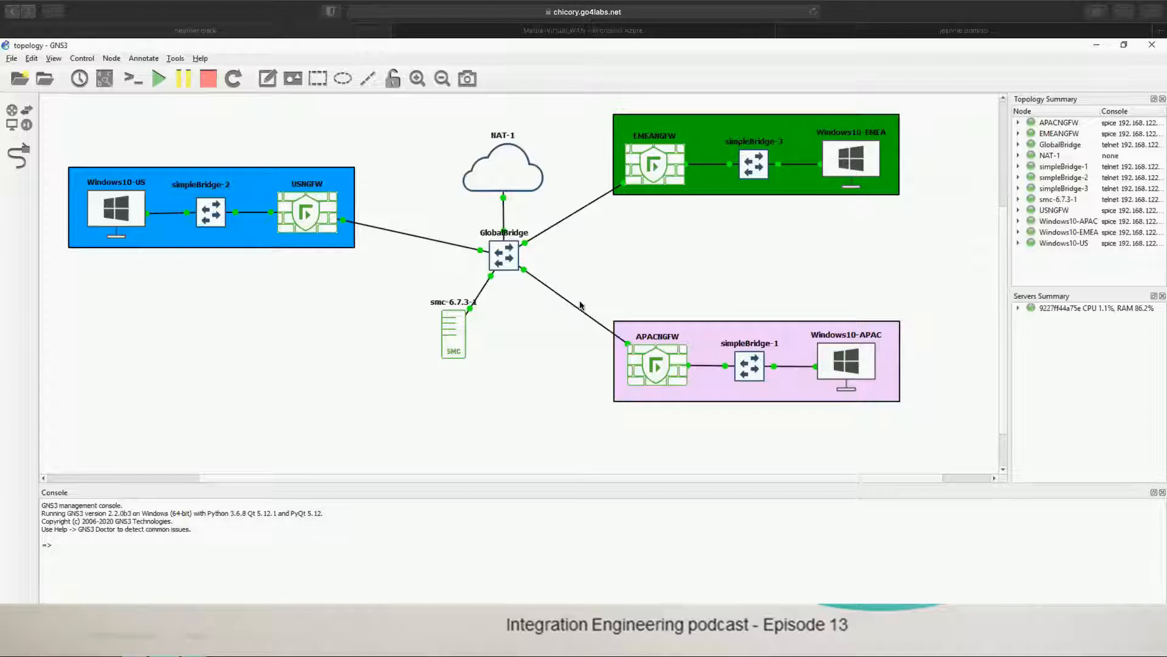
{"action": "mouse_move", "coordinate": [309, 213]}
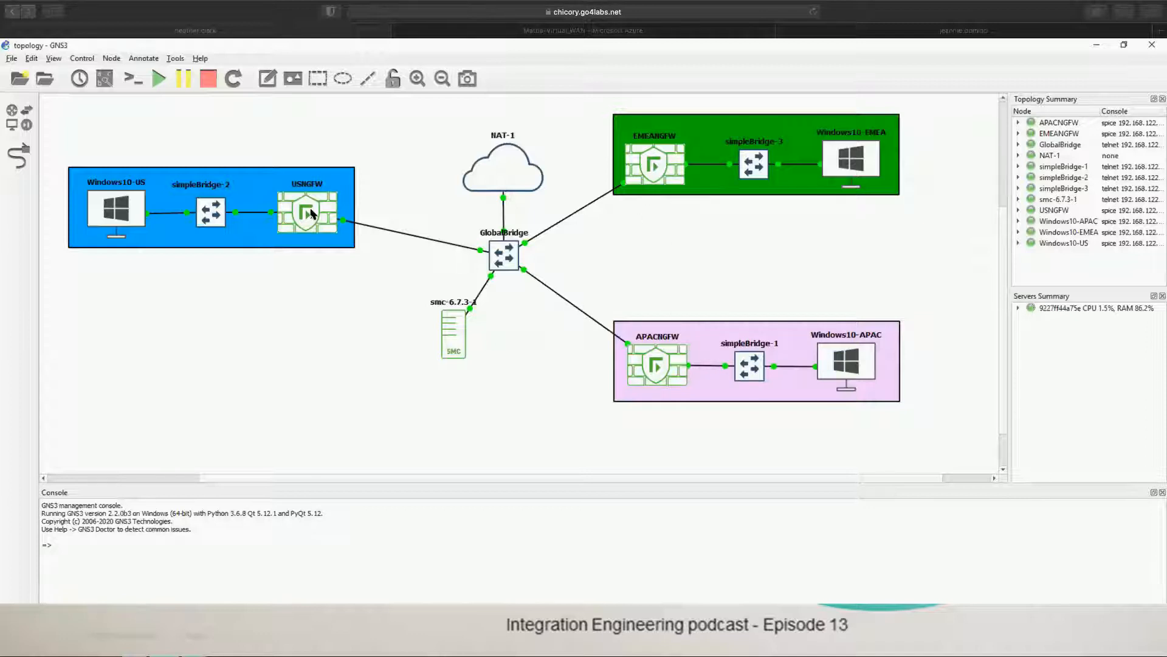
{"action": "mouse_move", "coordinate": [248, 287]}
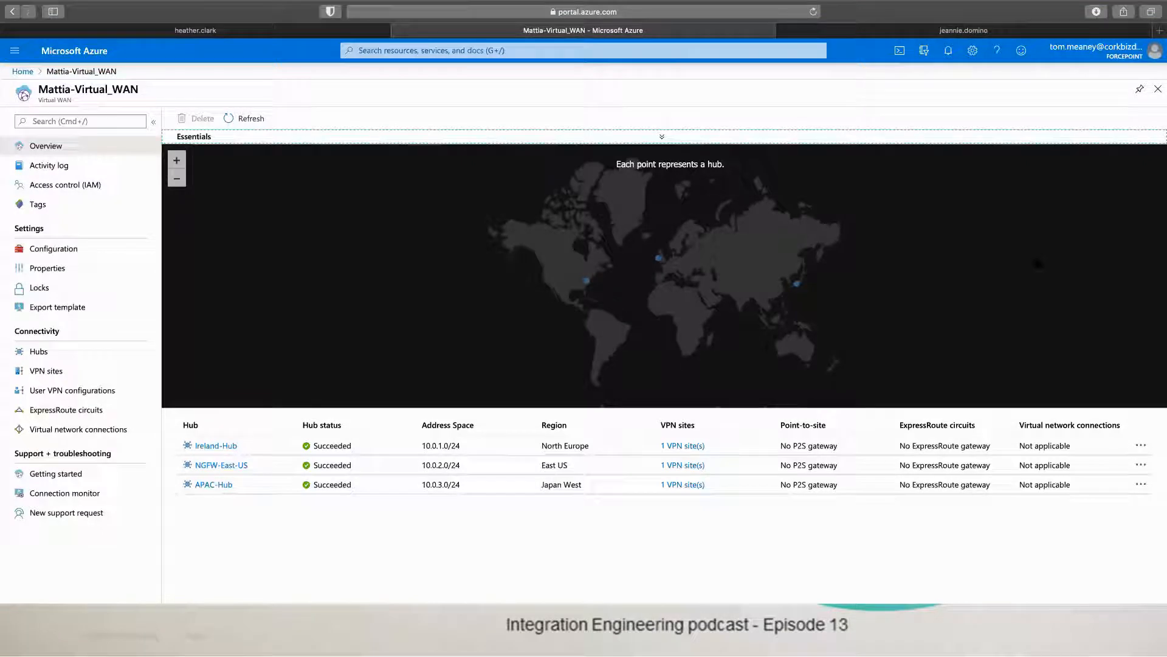
{"action": "mouse_move", "coordinate": [943, 199]}
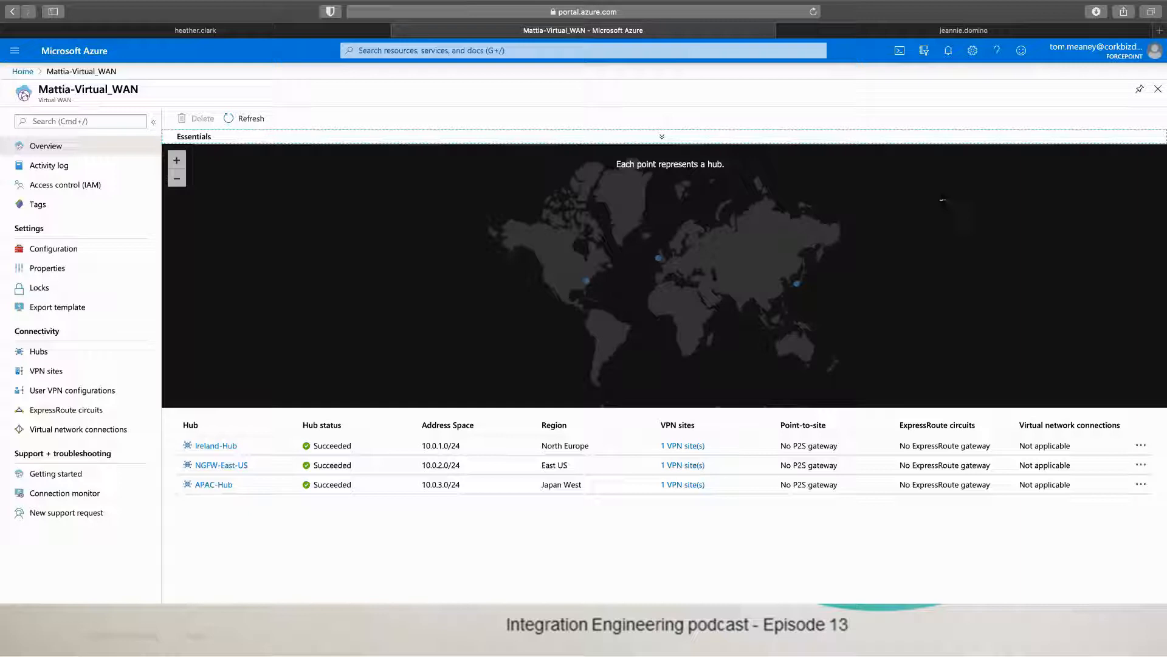
{"action": "mouse_move", "coordinate": [583, 287]}
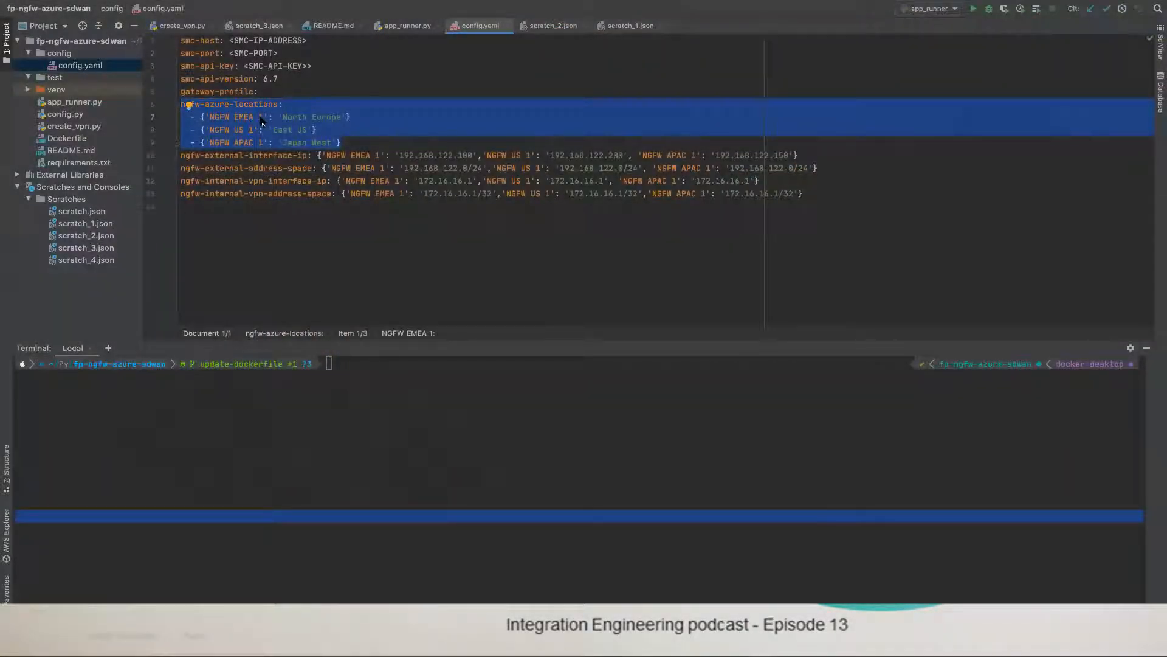
{"action": "mouse_move", "coordinate": [340, 122]}
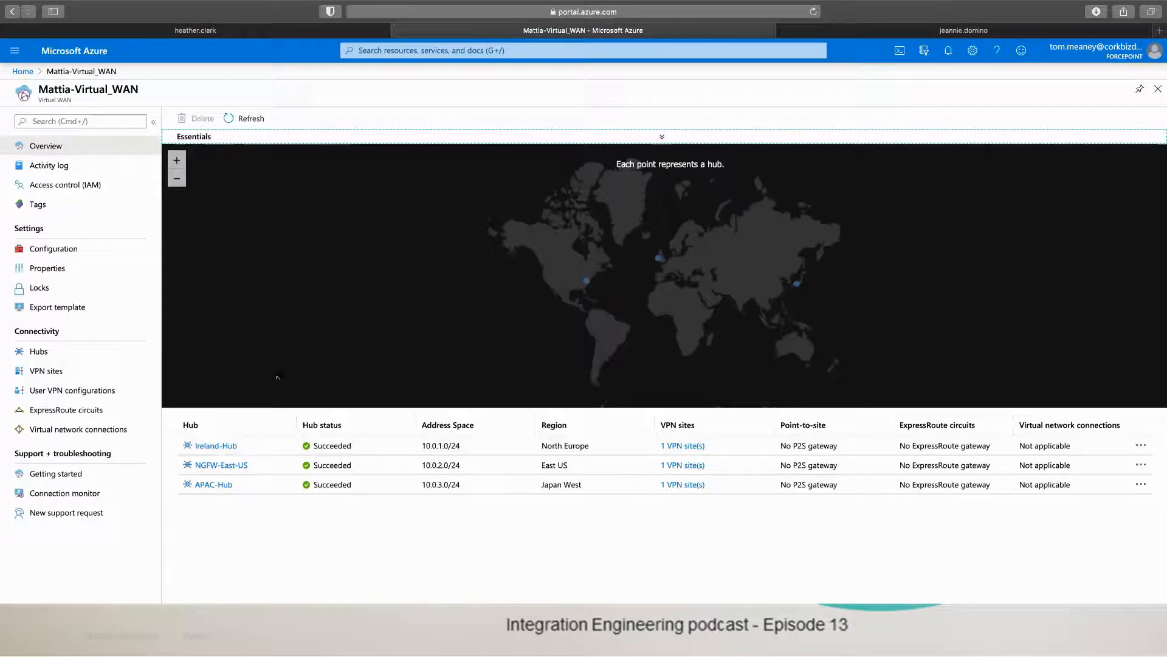
Step: List the provisioned VPN sites, refresh, and download the site-to-site VPN configuration
{"action": "left_click", "coordinate": [44, 370]}
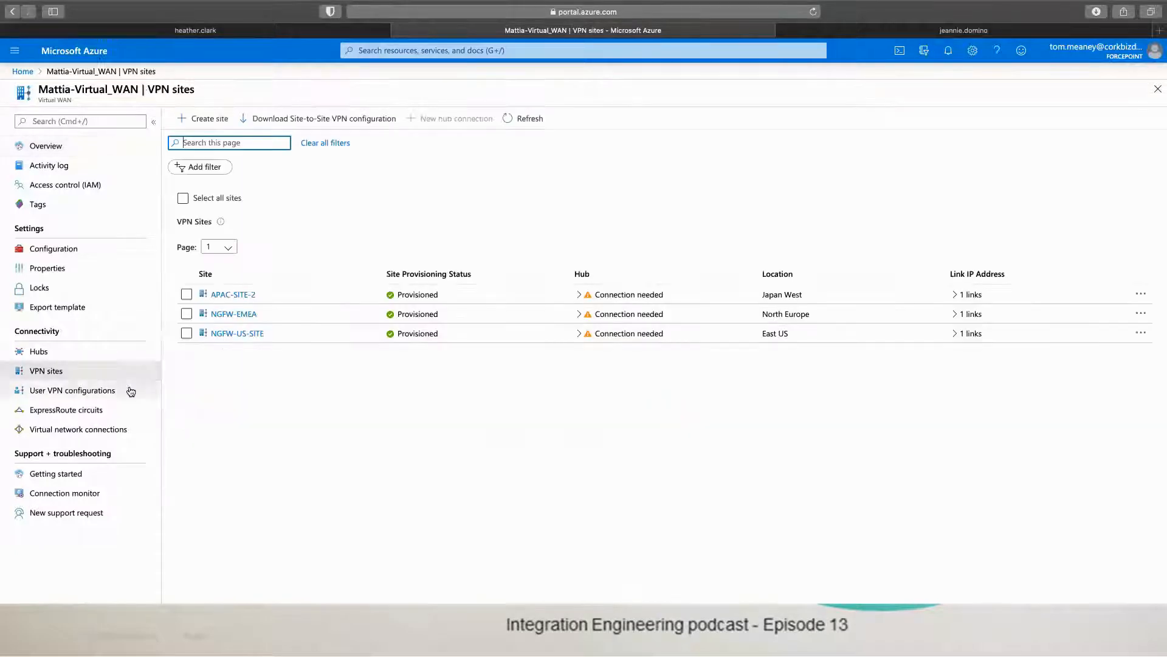
{"action": "left_click", "coordinate": [523, 118]}
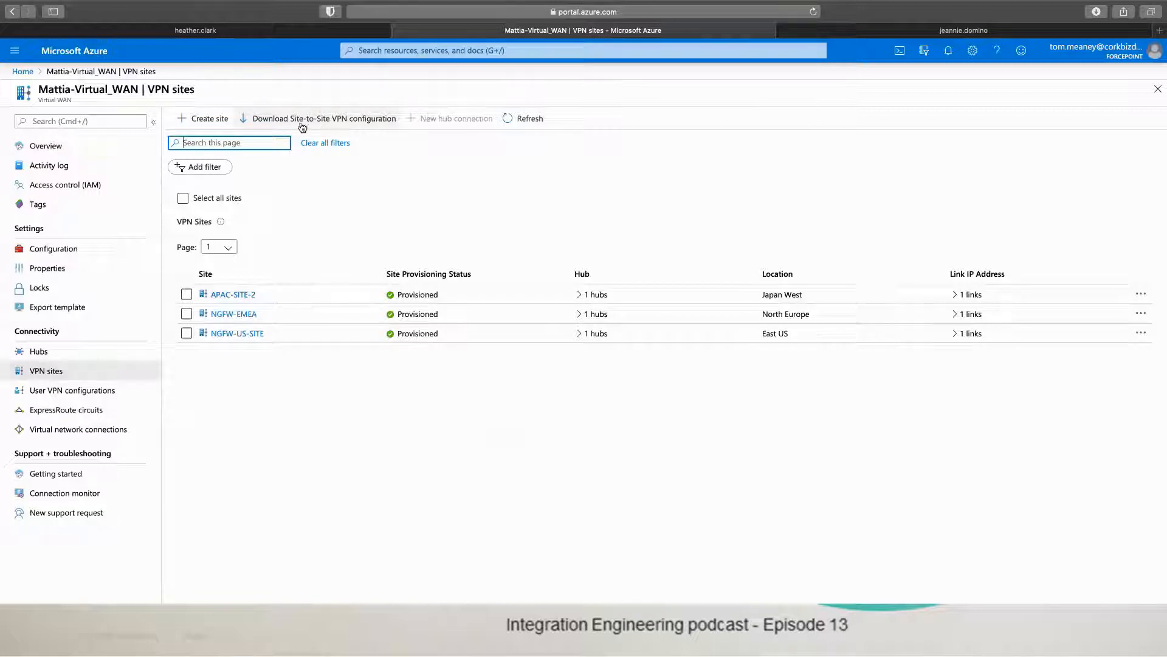
{"action": "left_click", "coordinate": [324, 118]}
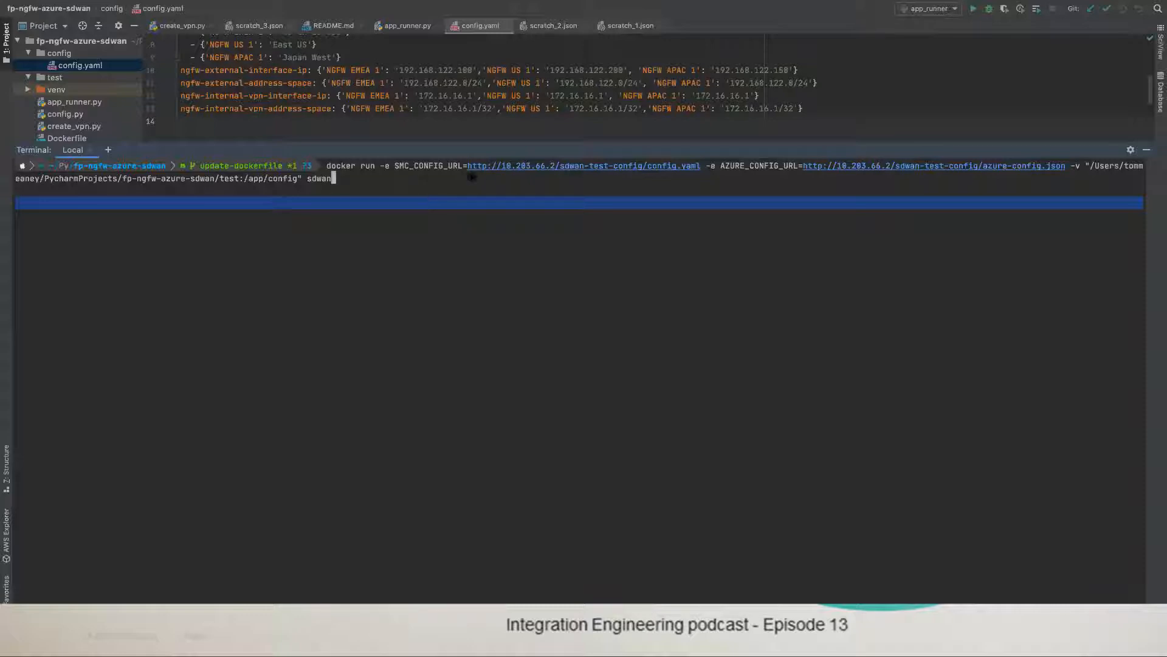
{"action": "mouse_move", "coordinate": [608, 175]}
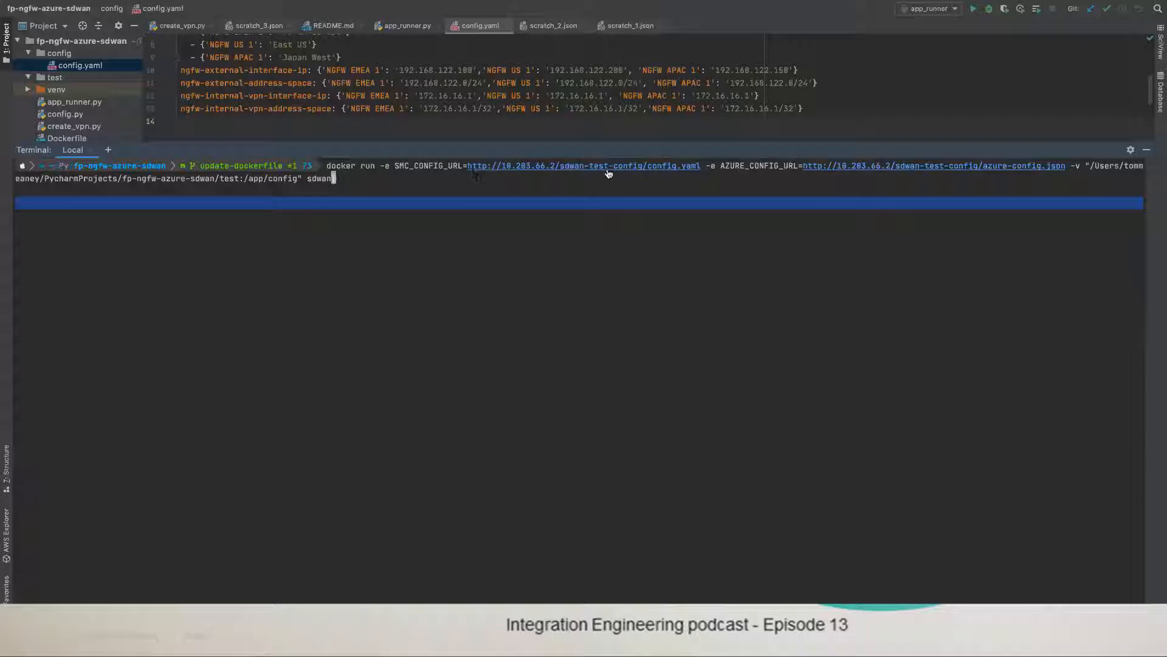
{"action": "mouse_move", "coordinate": [703, 202]}
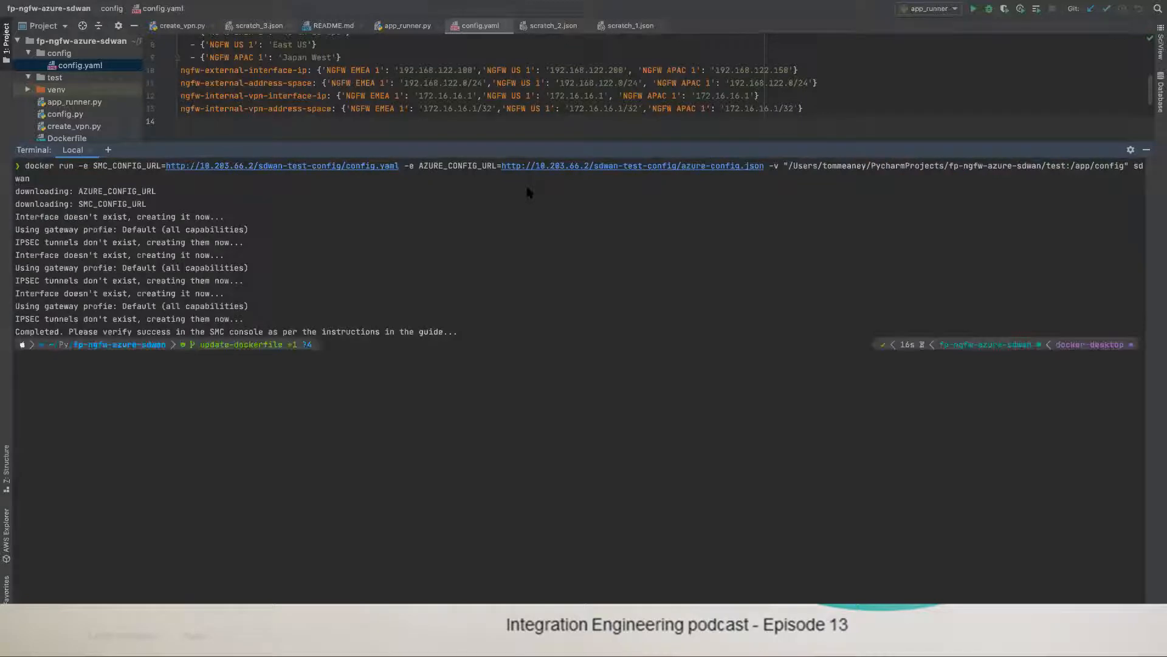
{"action": "mouse_move", "coordinate": [239, 205]}
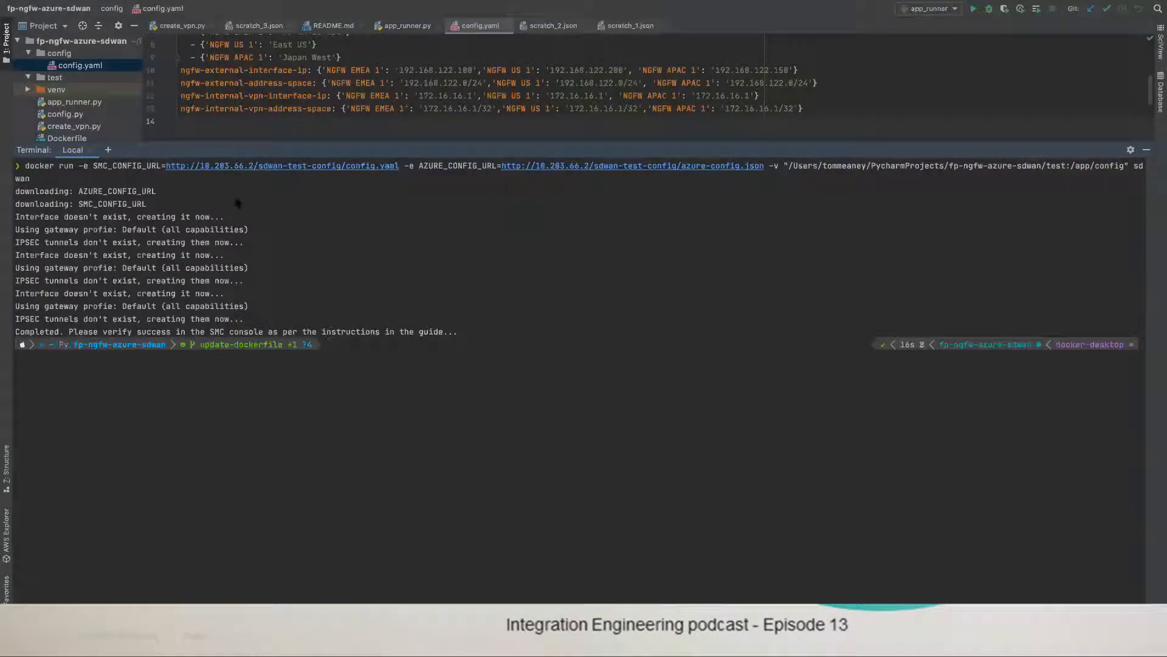
{"action": "mouse_move", "coordinate": [248, 211]}
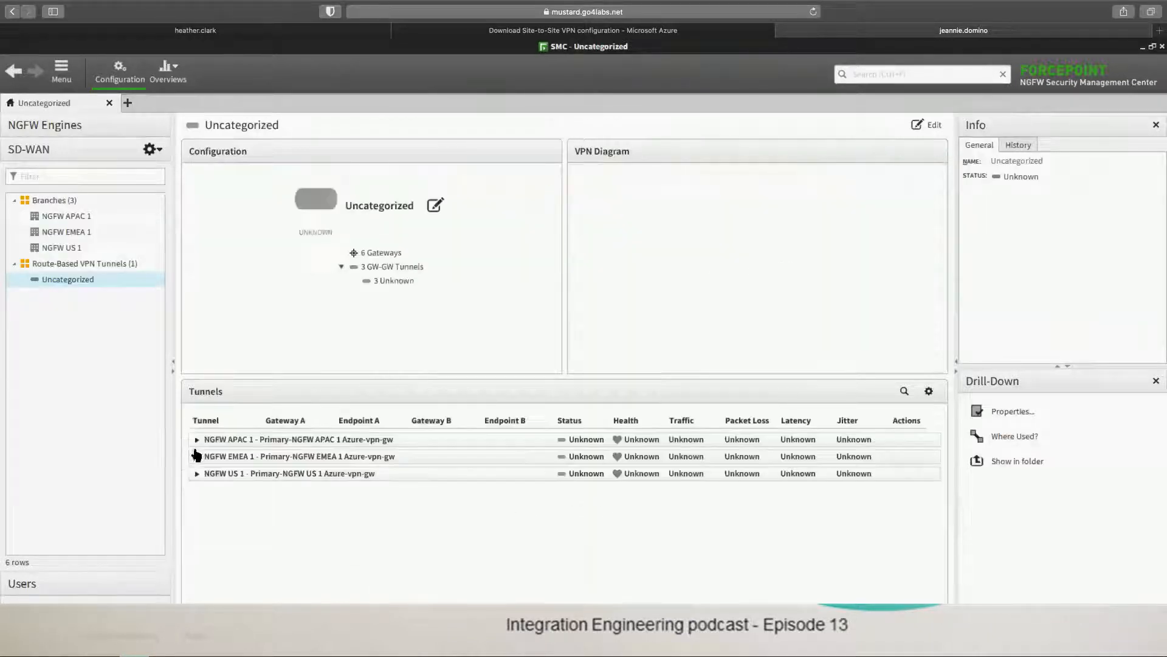
Step: Expand the NGFW APAC 1 and NGFW EMEA 1 tunnel rows to show their endpoints
{"action": "left_click", "coordinate": [197, 439]}
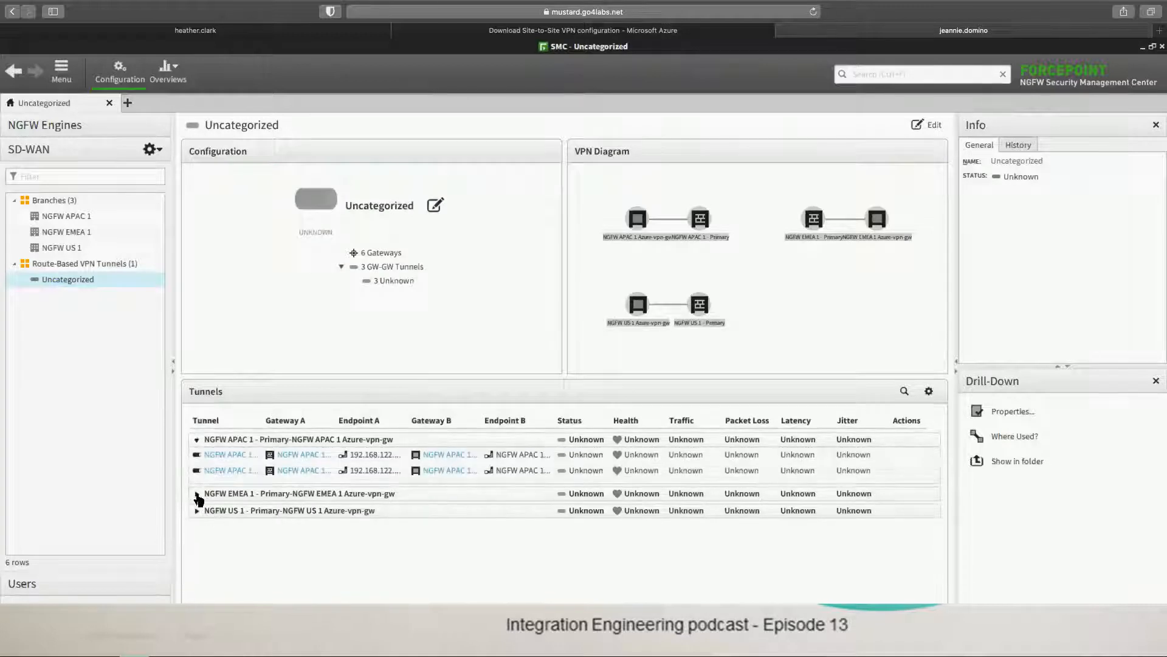
{"action": "left_click", "coordinate": [197, 493]}
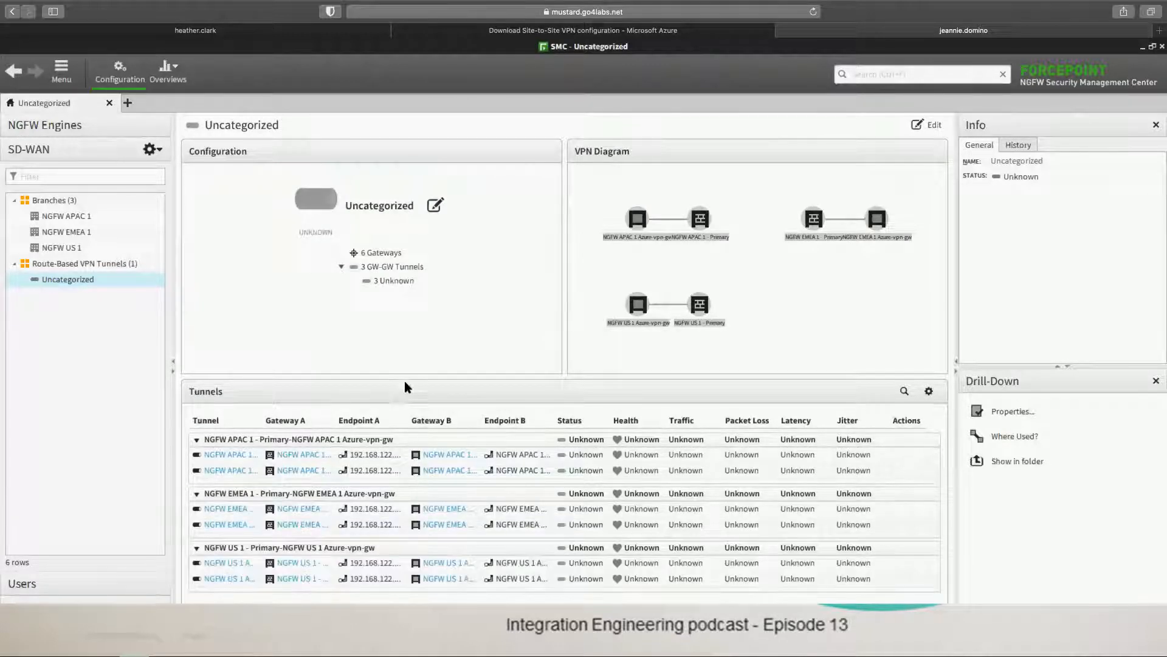
{"action": "mouse_move", "coordinate": [402, 367]}
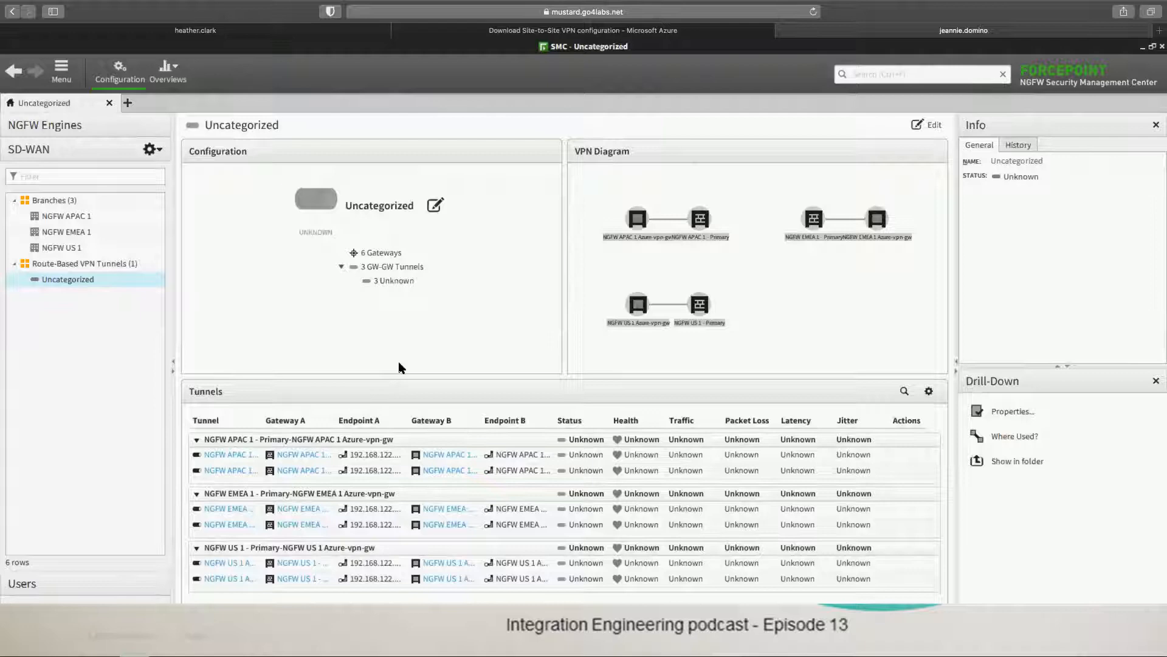
{"action": "mouse_move", "coordinate": [397, 359]}
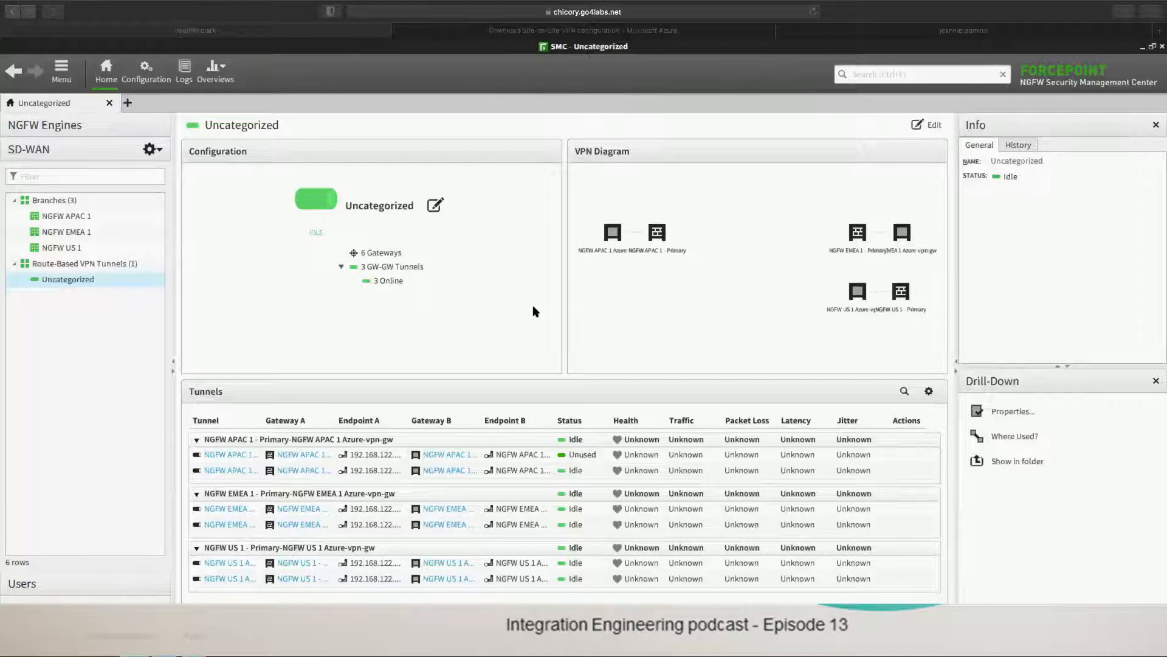
{"action": "mouse_move", "coordinate": [520, 316]}
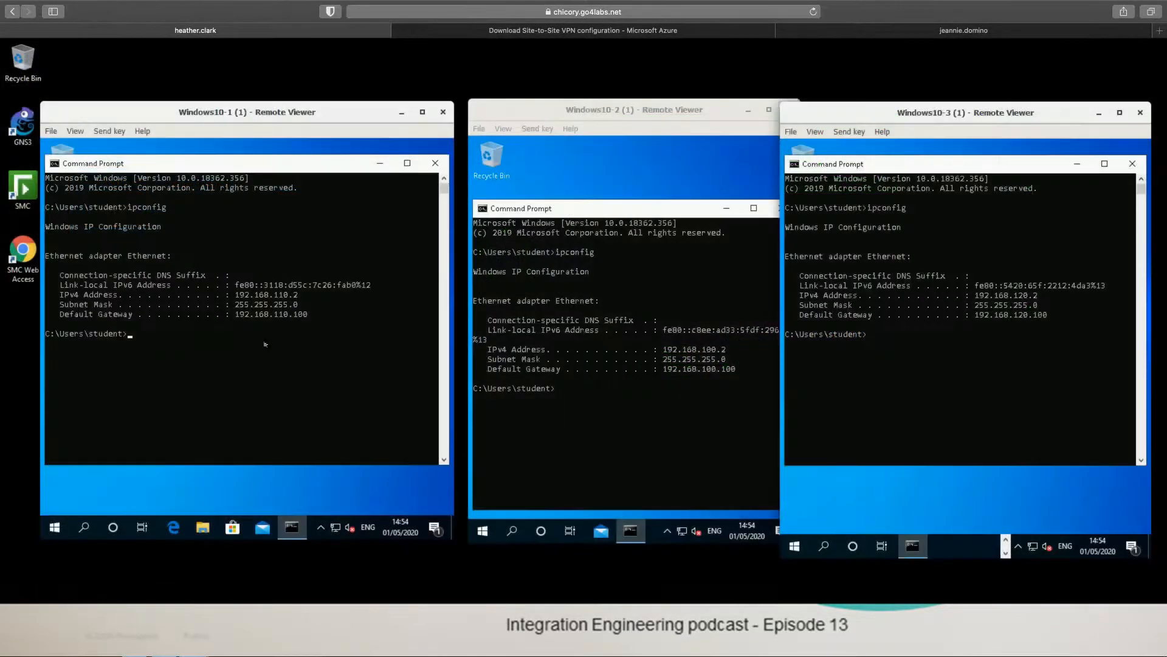
Step: Start a continuous ping from a VM to another site's 192.168.x.2 host
{"action": "type", "text": "ping"}
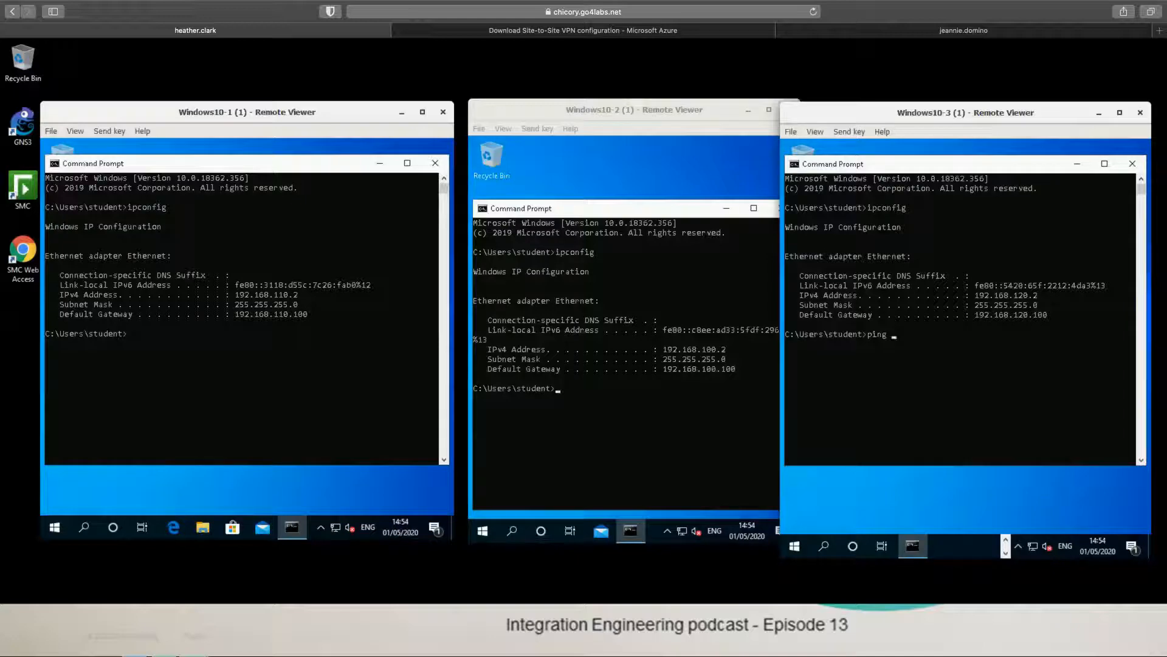
{"action": "type", "text": "192.168"}
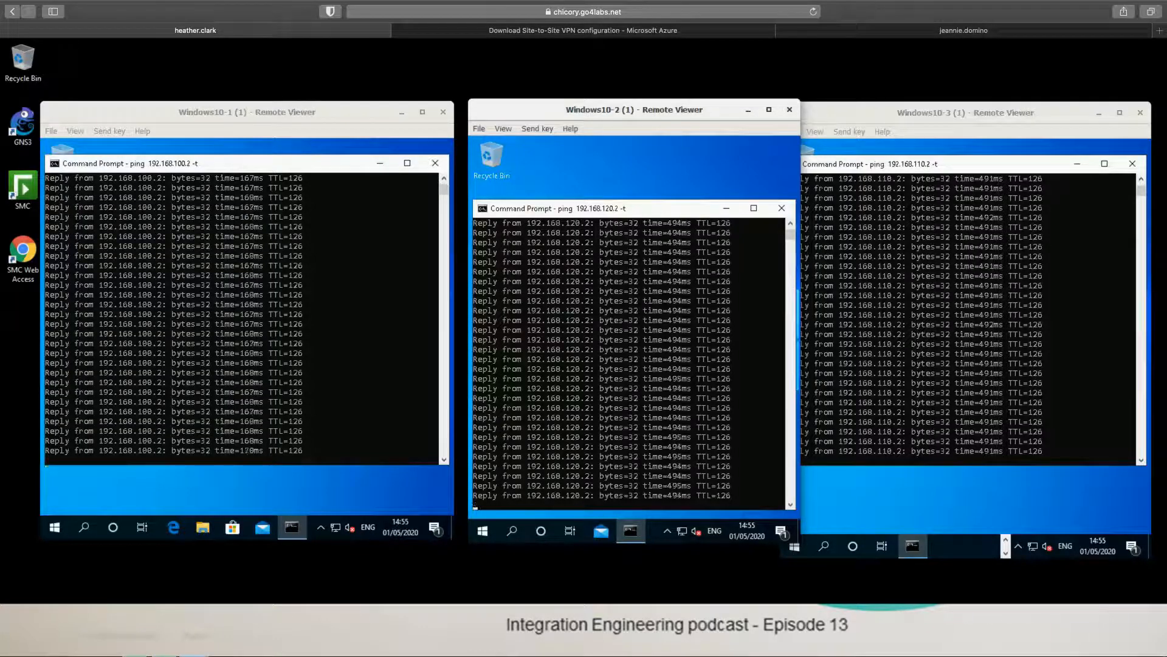
{"action": "mouse_move", "coordinate": [630, 530]}
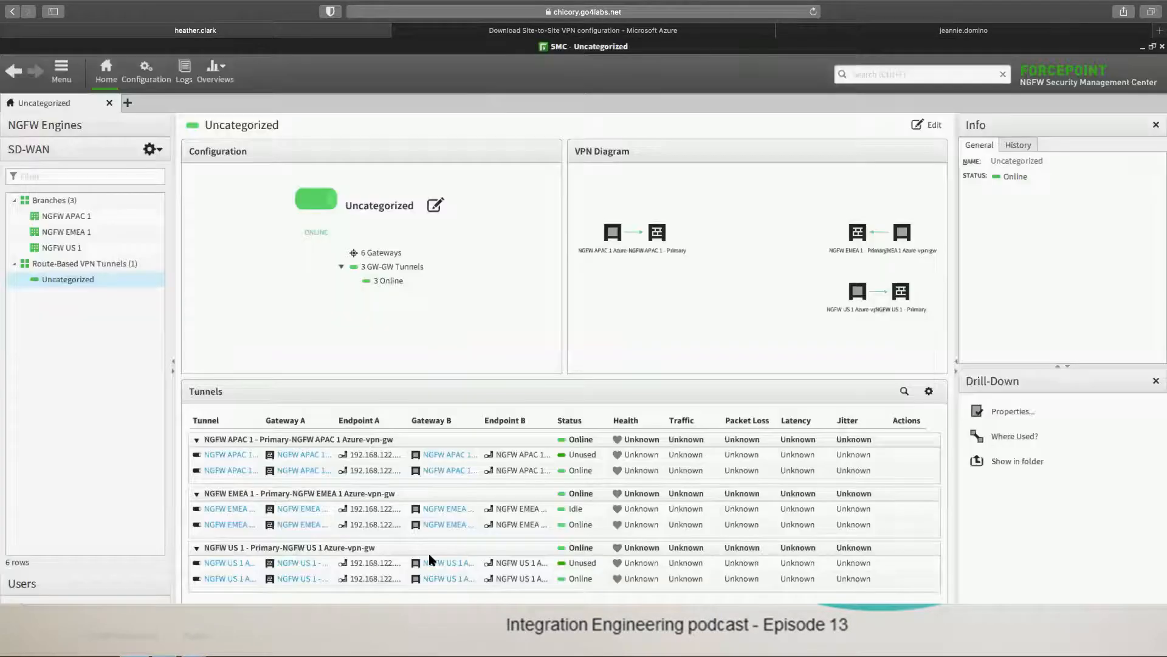
{"action": "mouse_move", "coordinate": [612, 446]}
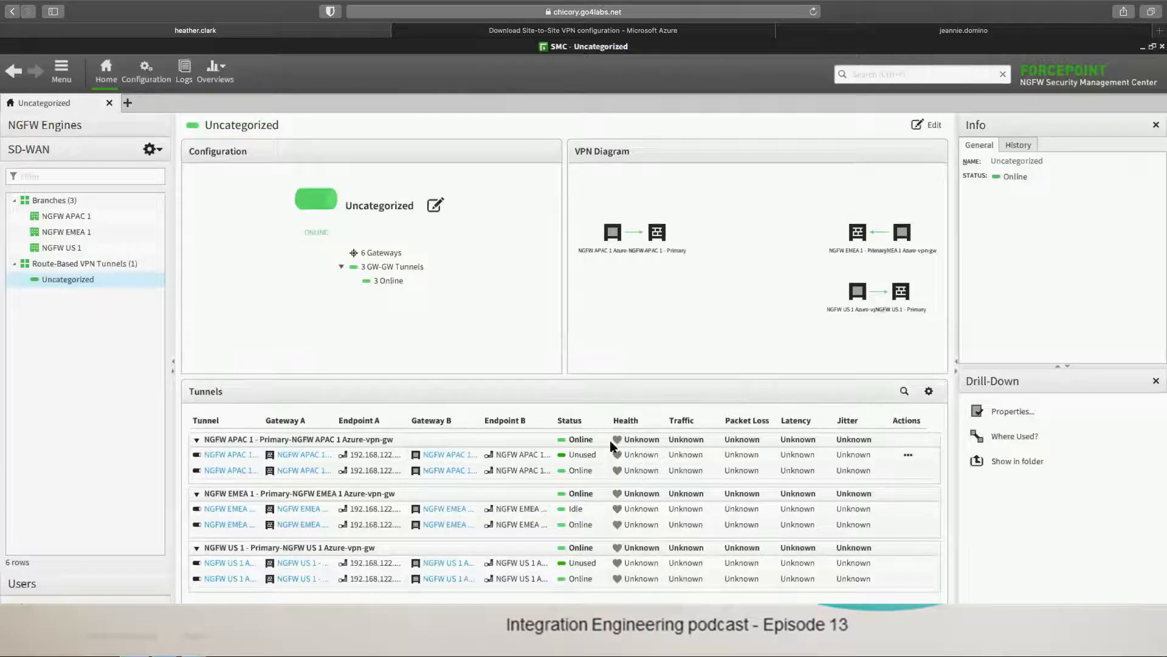